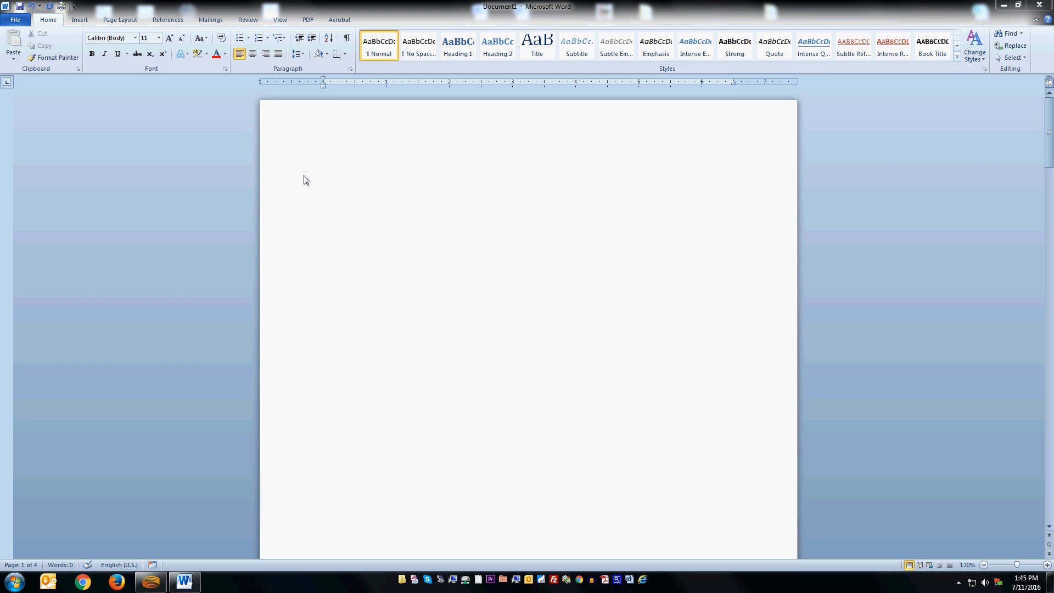
pyautogui.moveTo(302, 182)
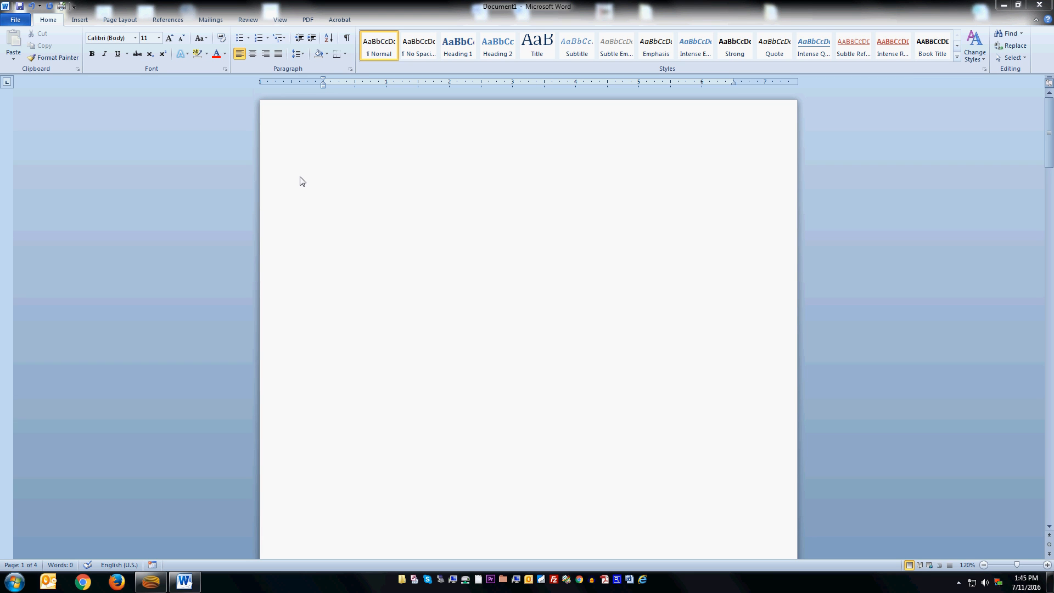
pyautogui.moveTo(308, 182)
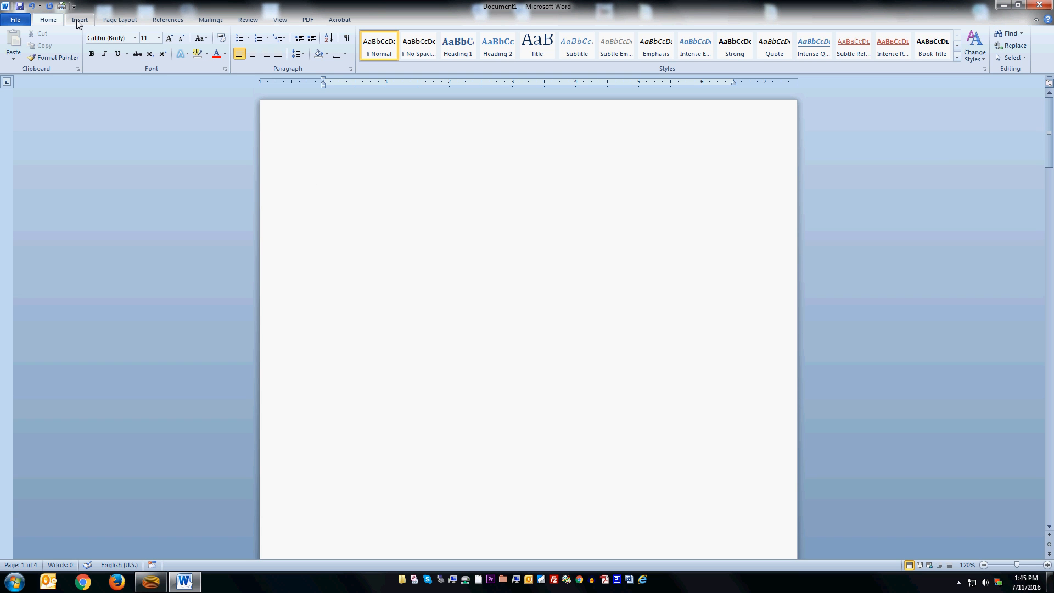
pyautogui.moveTo(81, 24)
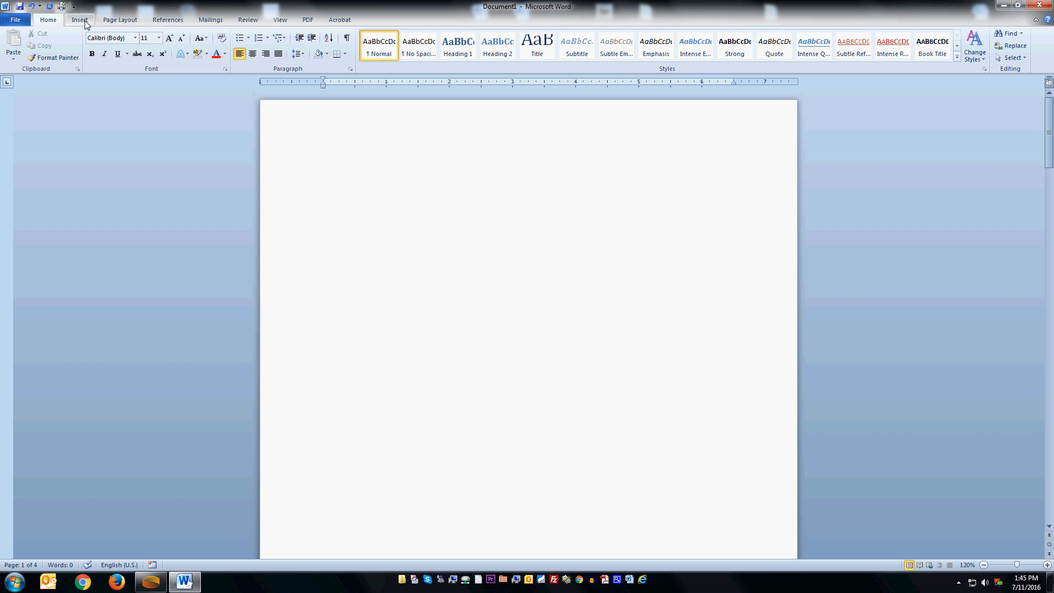
# Step: Open the Page Number menu on the Insert ribbon to place bottom-of-page numbers
pyautogui.click(79, 20)
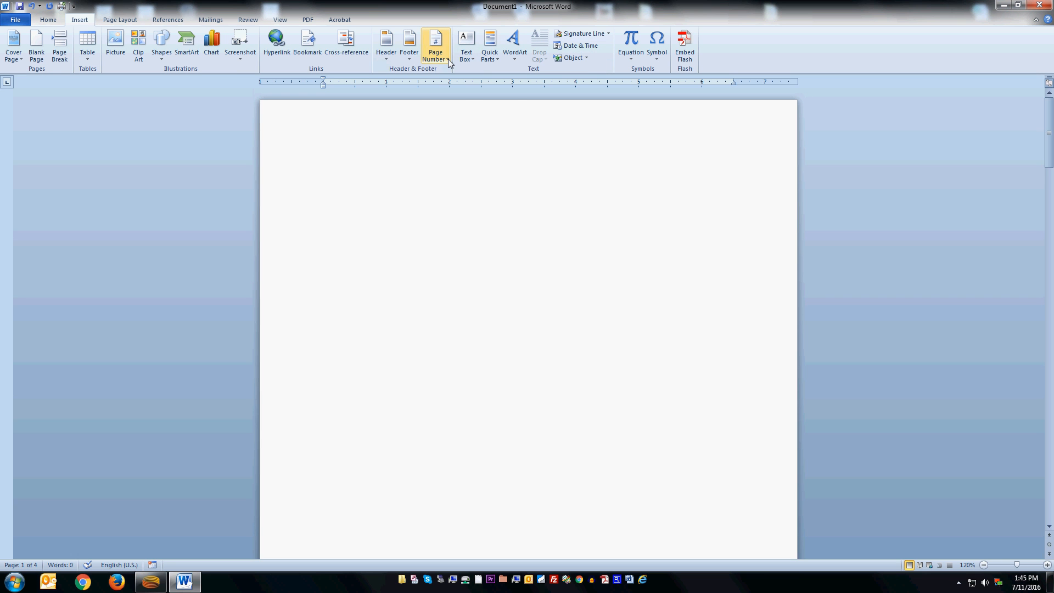
pyautogui.click(434, 44)
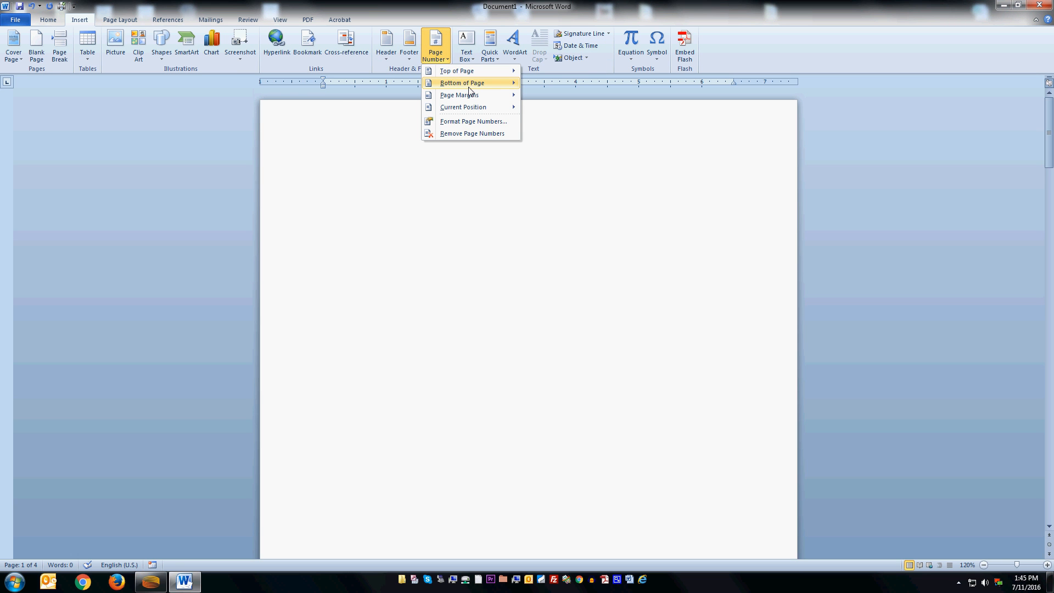
pyautogui.moveTo(461, 83)
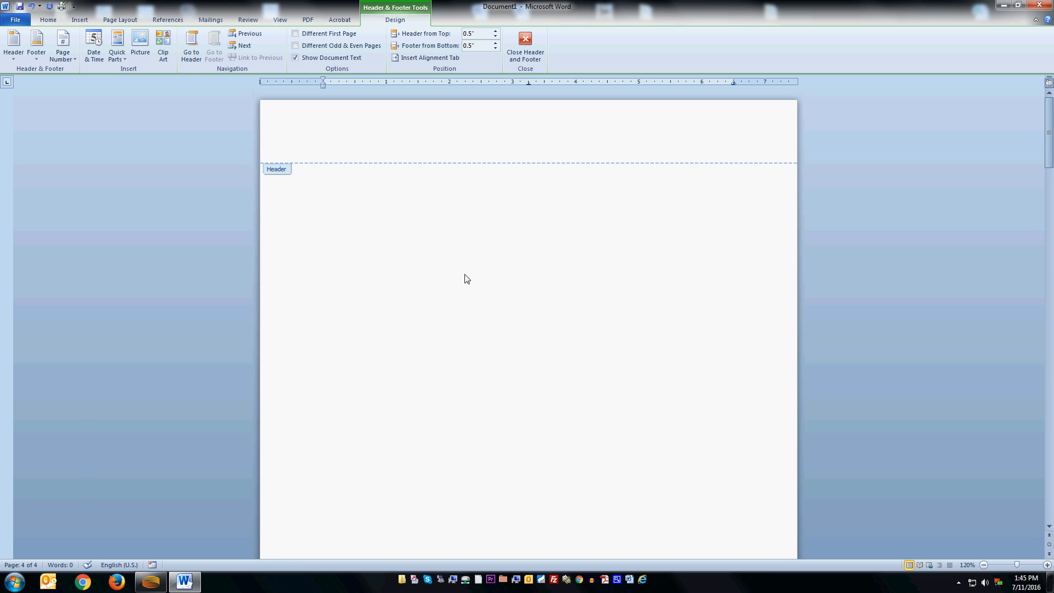
# Step: Scroll down through the document to inspect the page footers
pyautogui.scroll(-3)
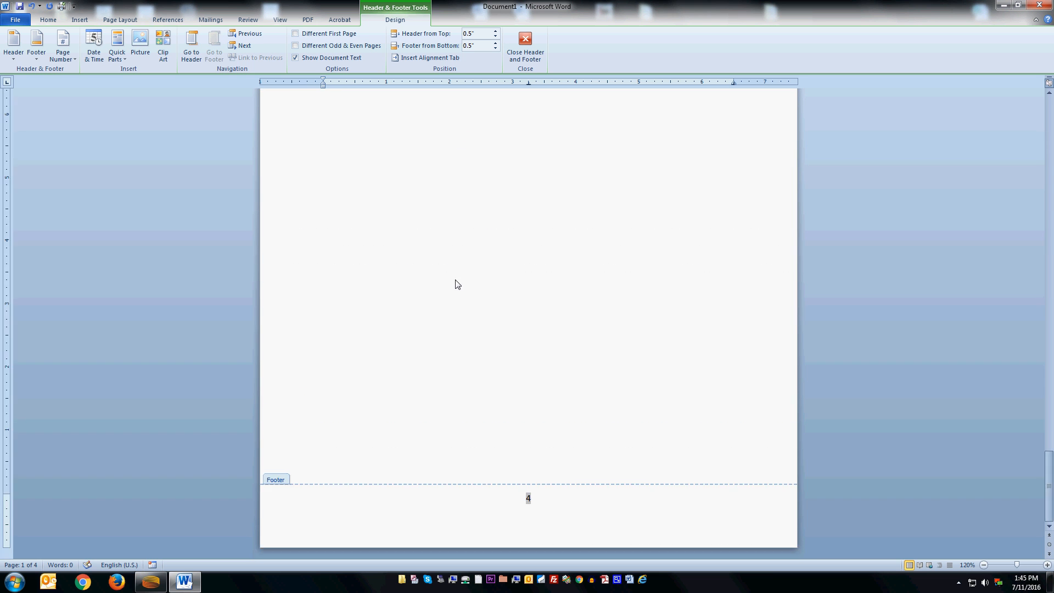
pyautogui.scroll(-3)
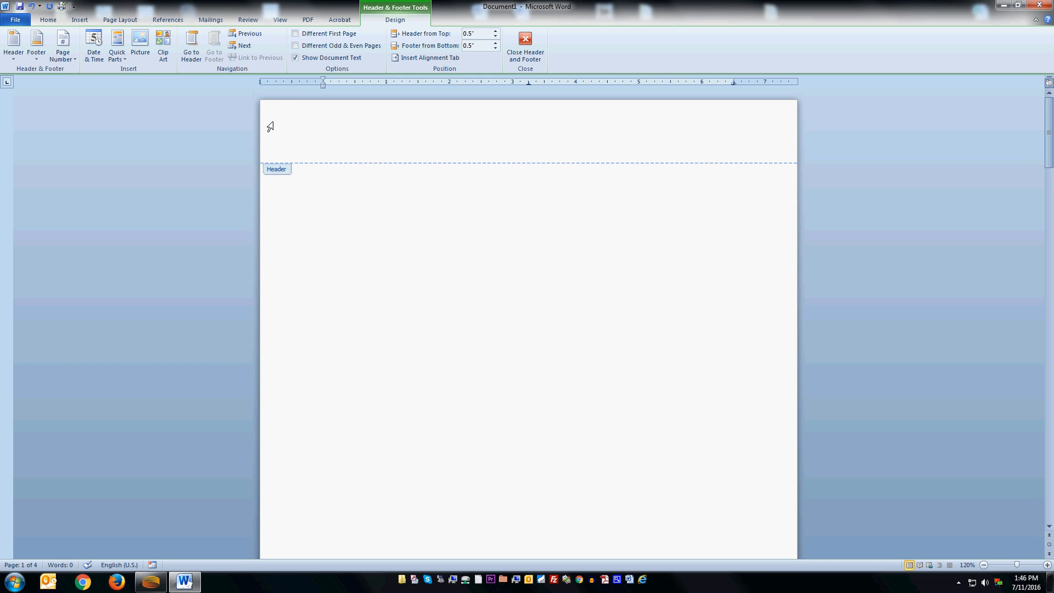
pyautogui.moveTo(295, 33)
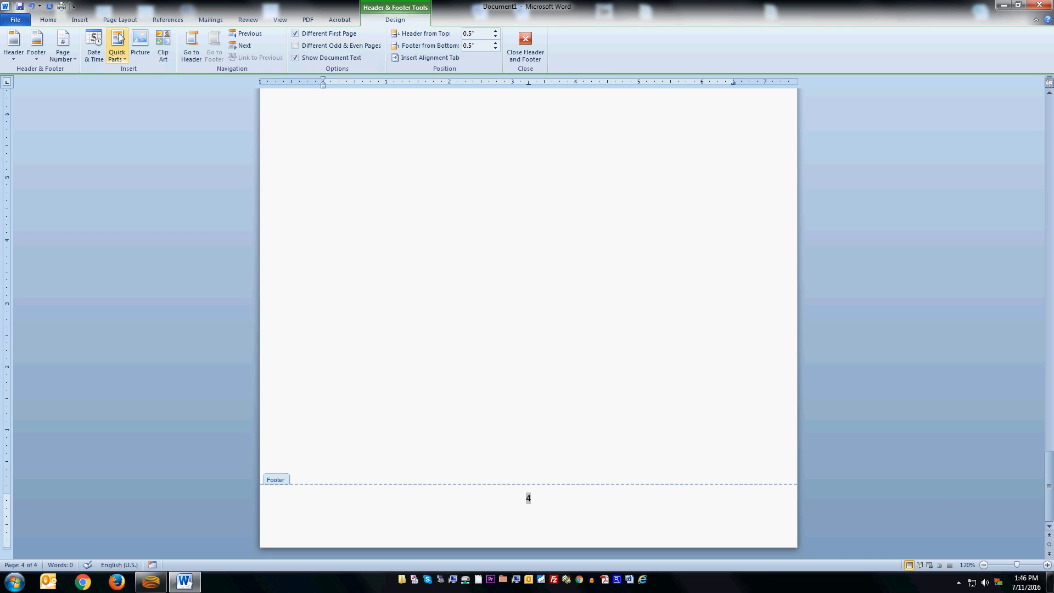
# Step: Reopen the Page Number options from Insert, passing through the Footer gallery
pyautogui.click(79, 20)
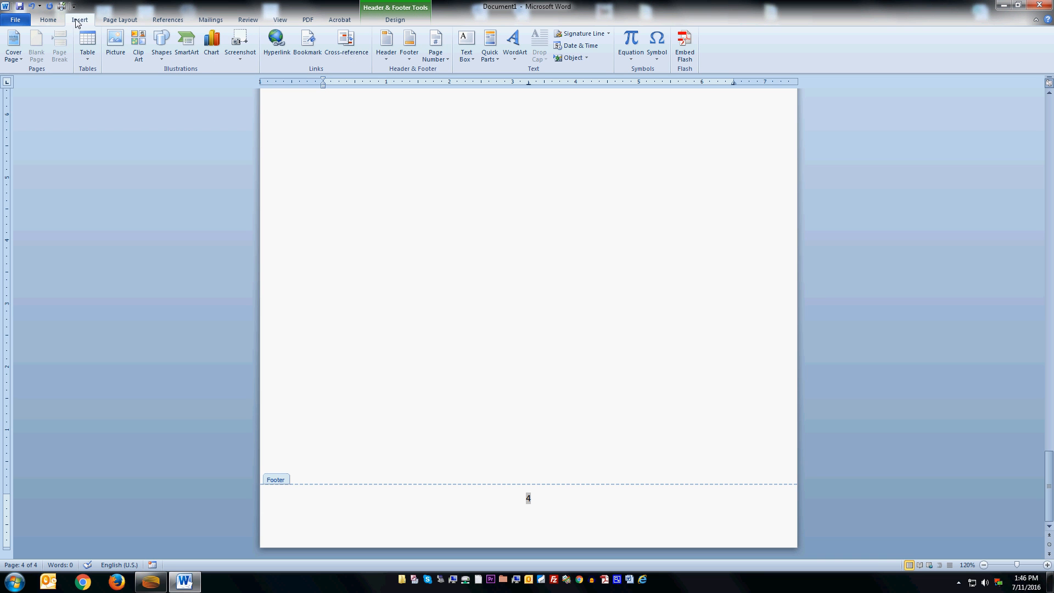
pyautogui.click(408, 42)
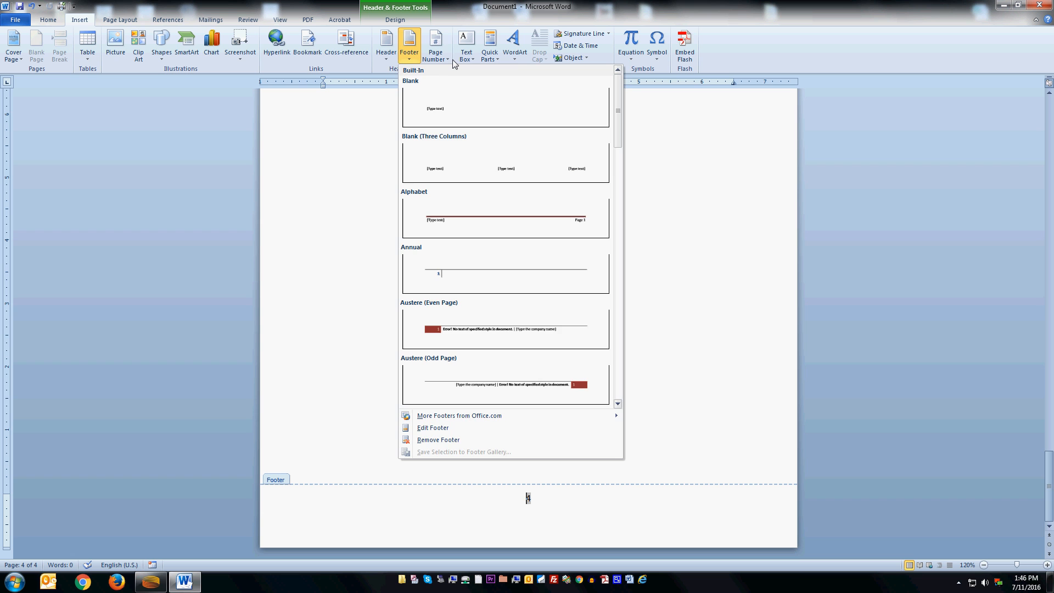
pyautogui.click(435, 41)
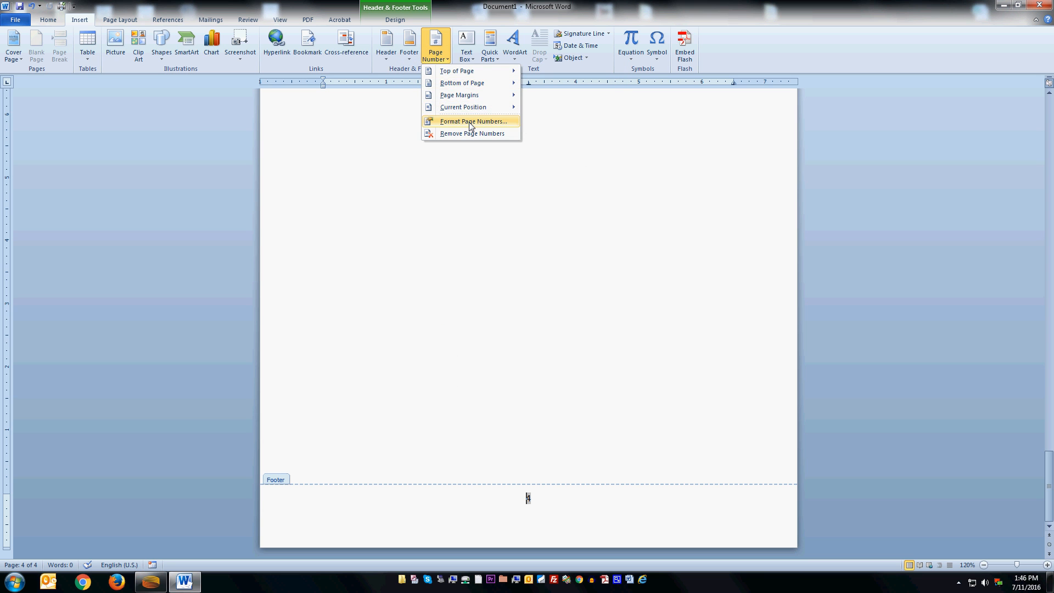
# Step: Format page numbers to start at 0 so page two shows 1
pyautogui.click(473, 122)
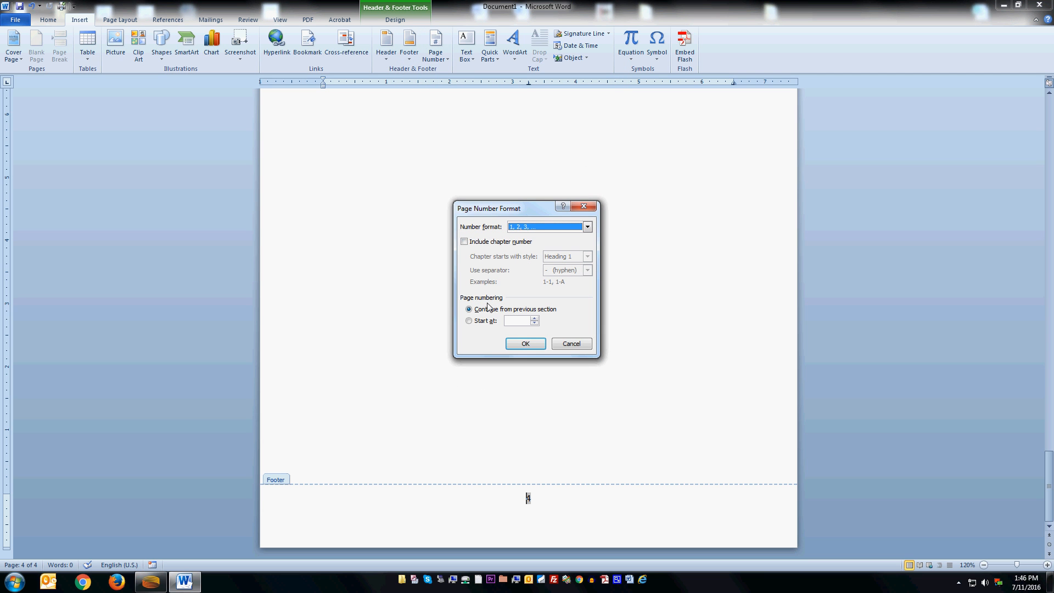
pyautogui.click(469, 321)
pyautogui.write('0')
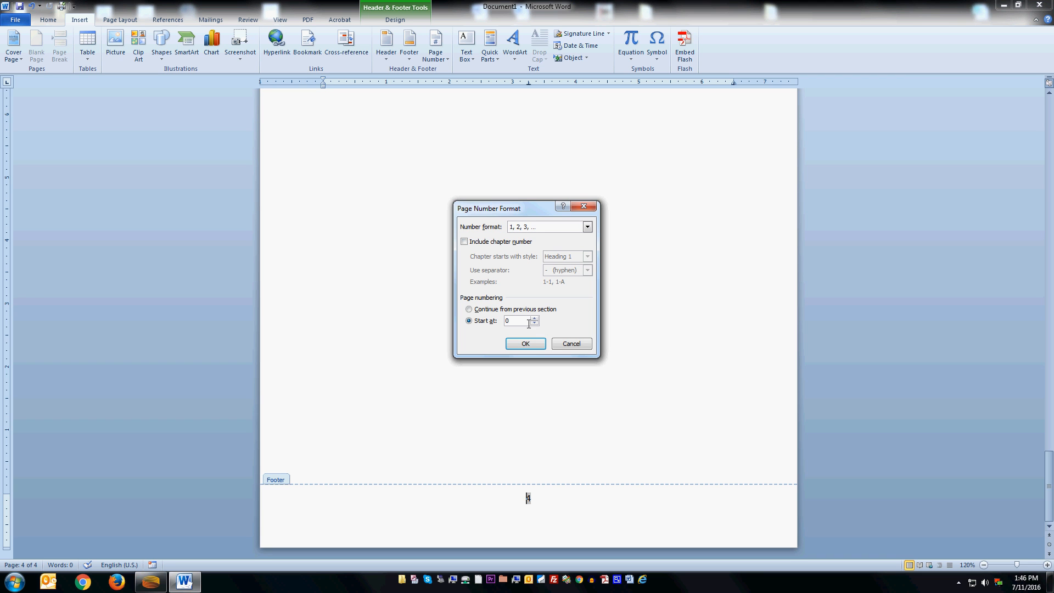
pyautogui.click(524, 344)
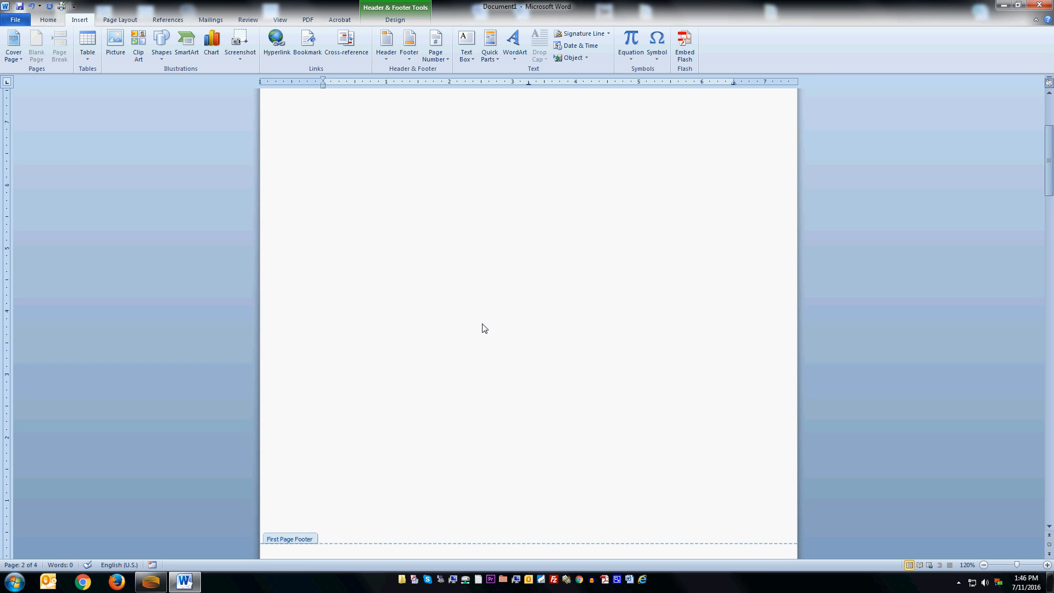
pyautogui.scroll(-3)
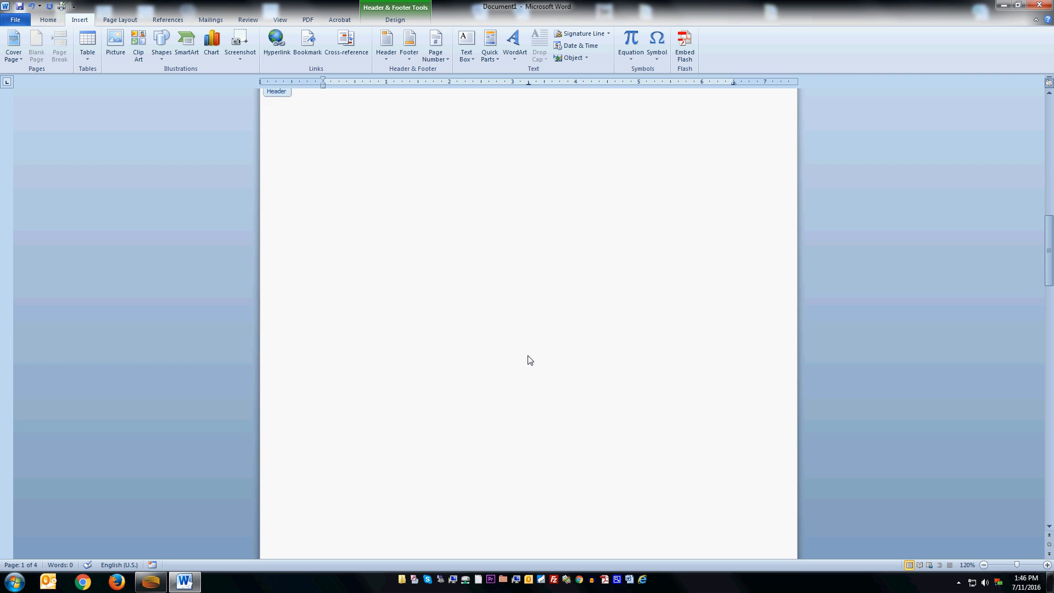
pyautogui.scroll(-3)
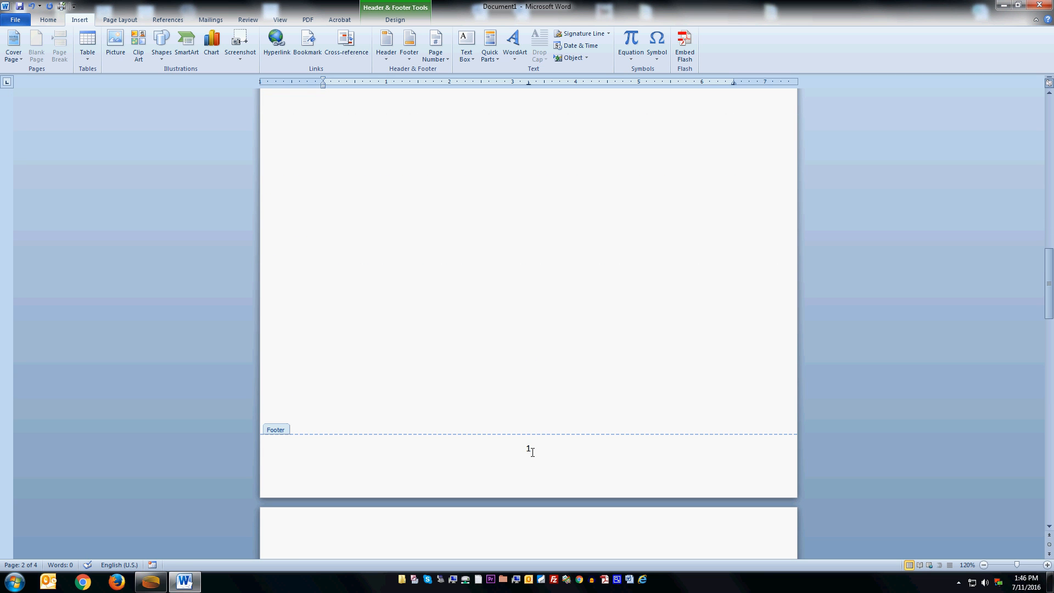
pyautogui.scroll(-3)
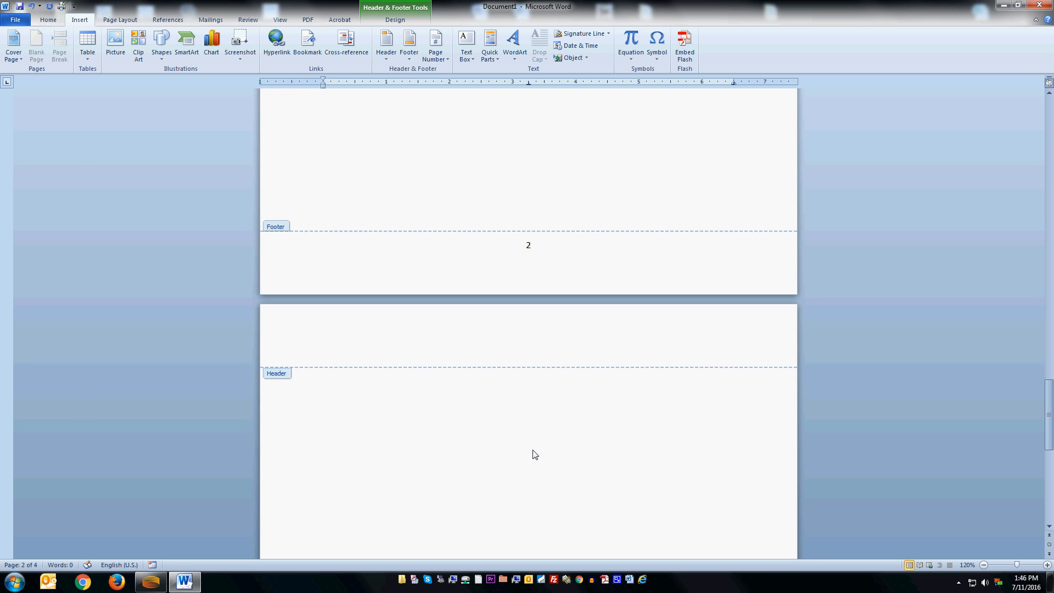